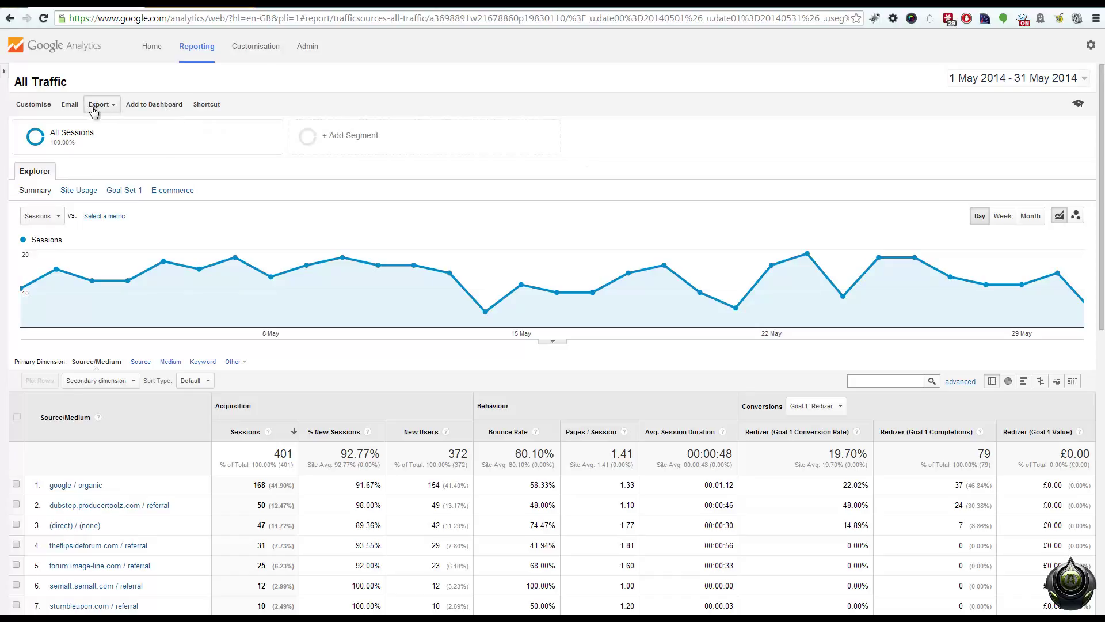
# Apply the 1–18 May 2014 date range to the All Traffic report and export it as CSV
pyautogui.click(98, 104)
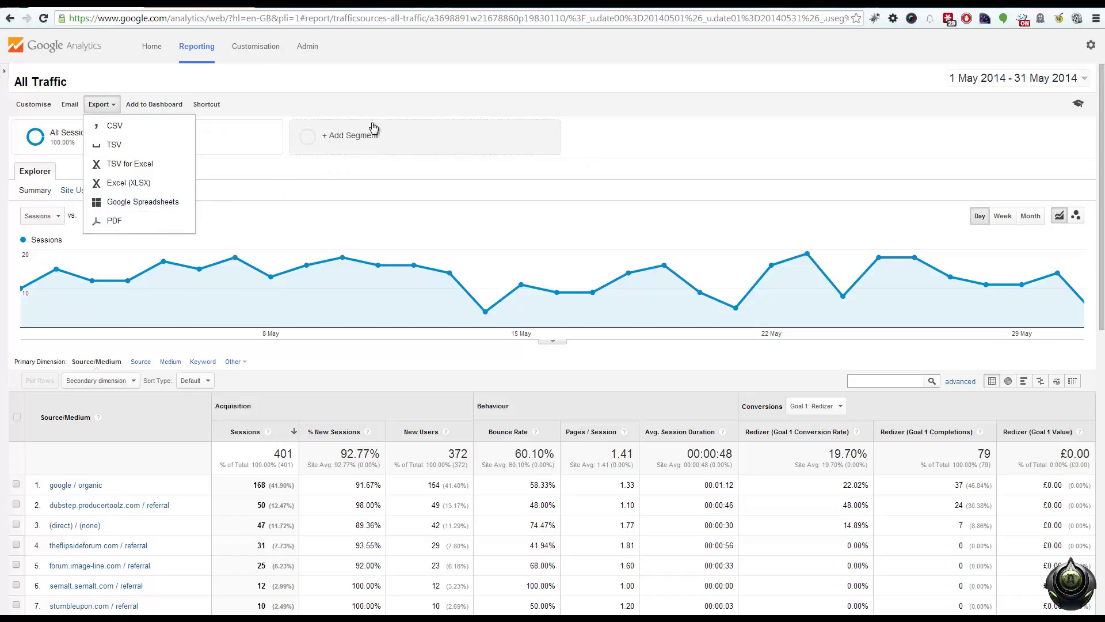
pyautogui.click(390, 105)
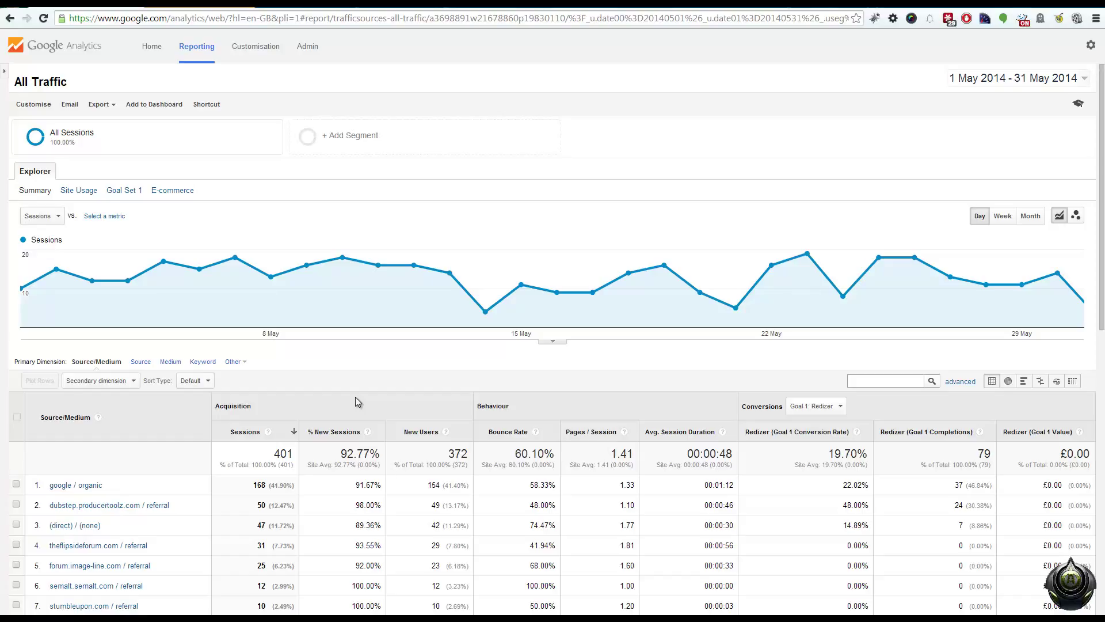
pyautogui.moveTo(703, 214)
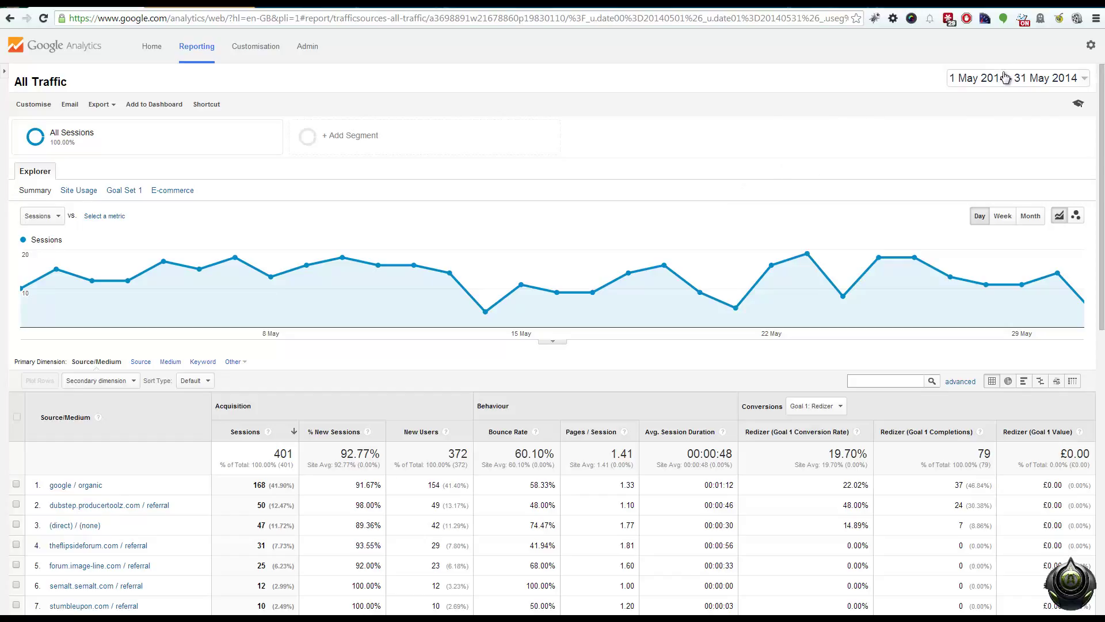
pyautogui.click(1015, 77)
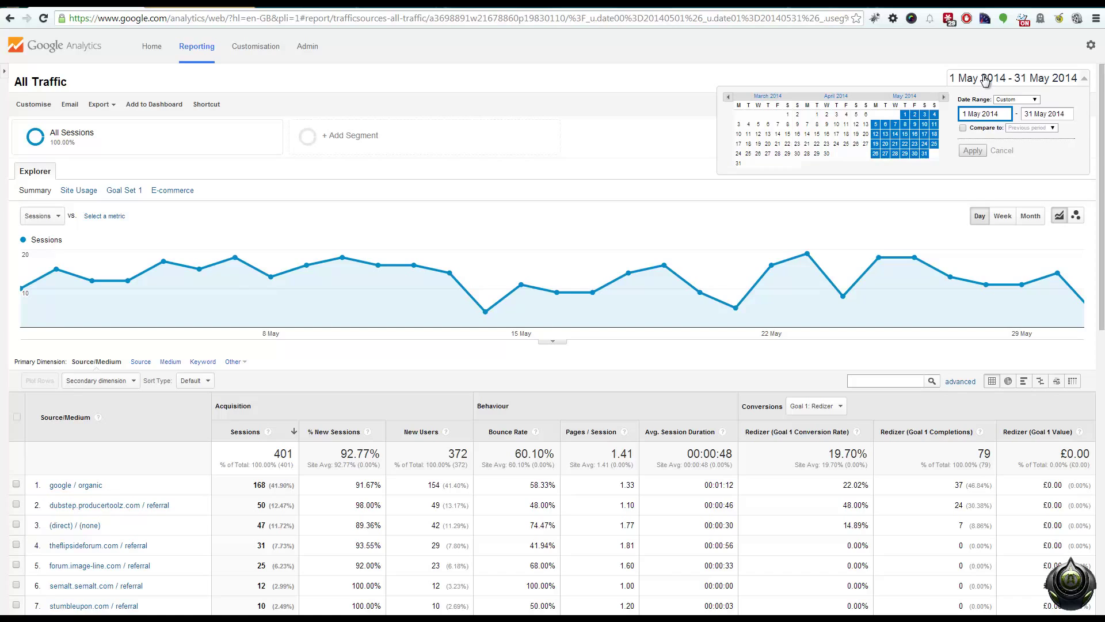
pyautogui.click(1013, 77)
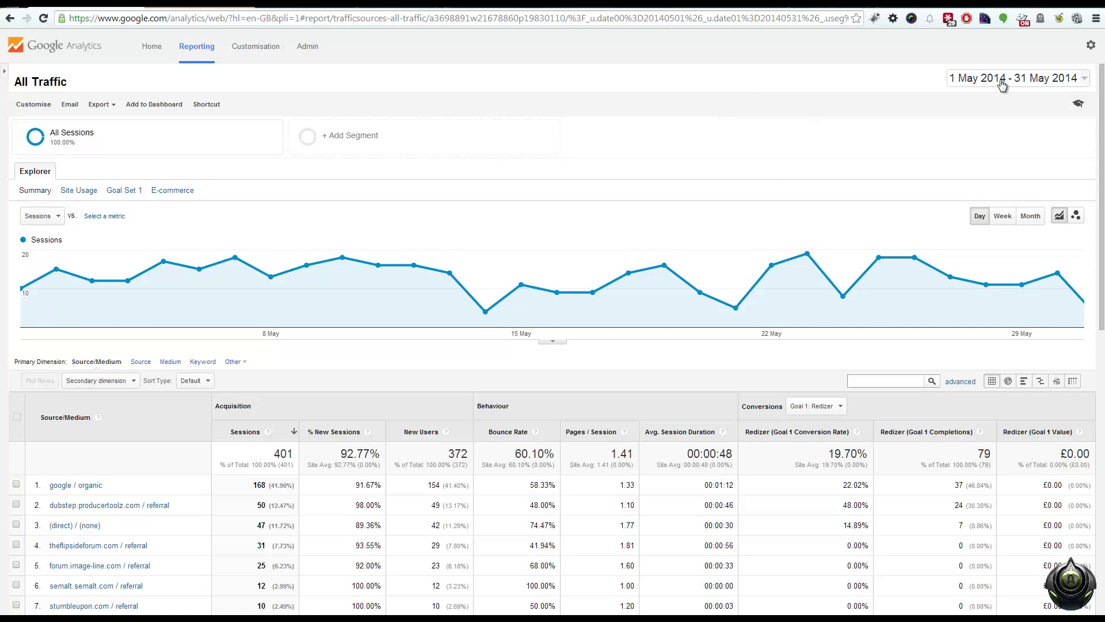
pyautogui.click(1016, 78)
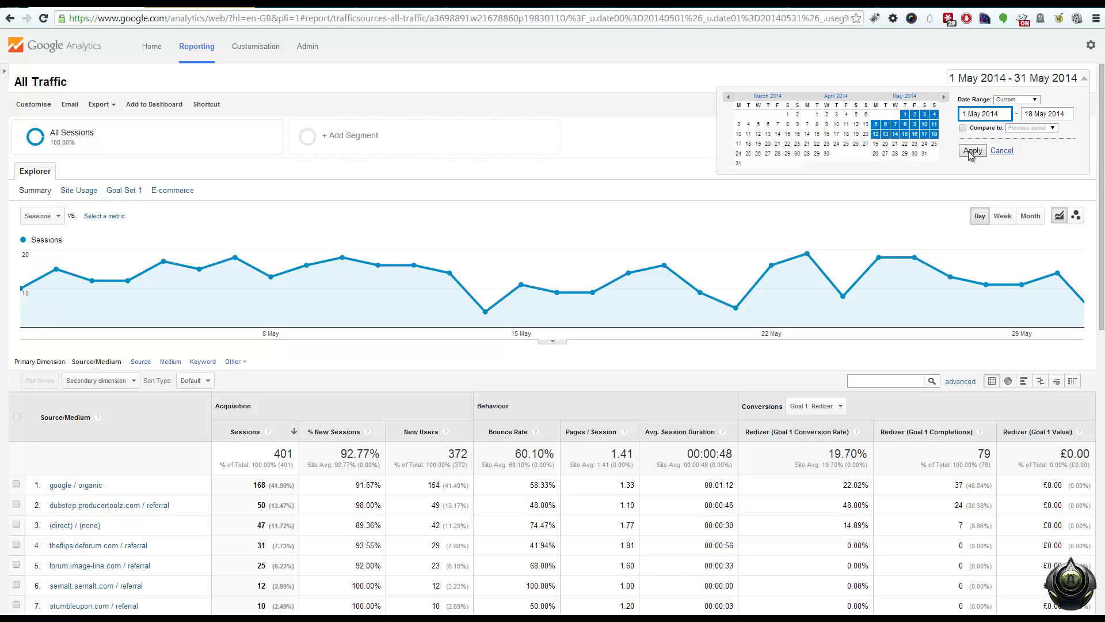
pyautogui.click(971, 150)
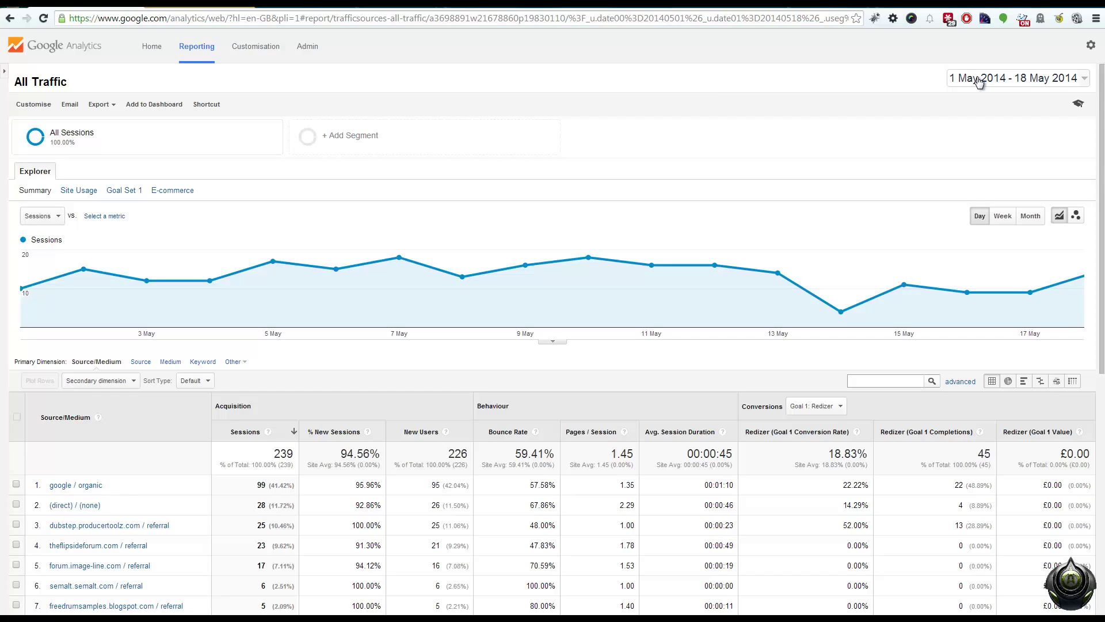
pyautogui.click(1015, 77)
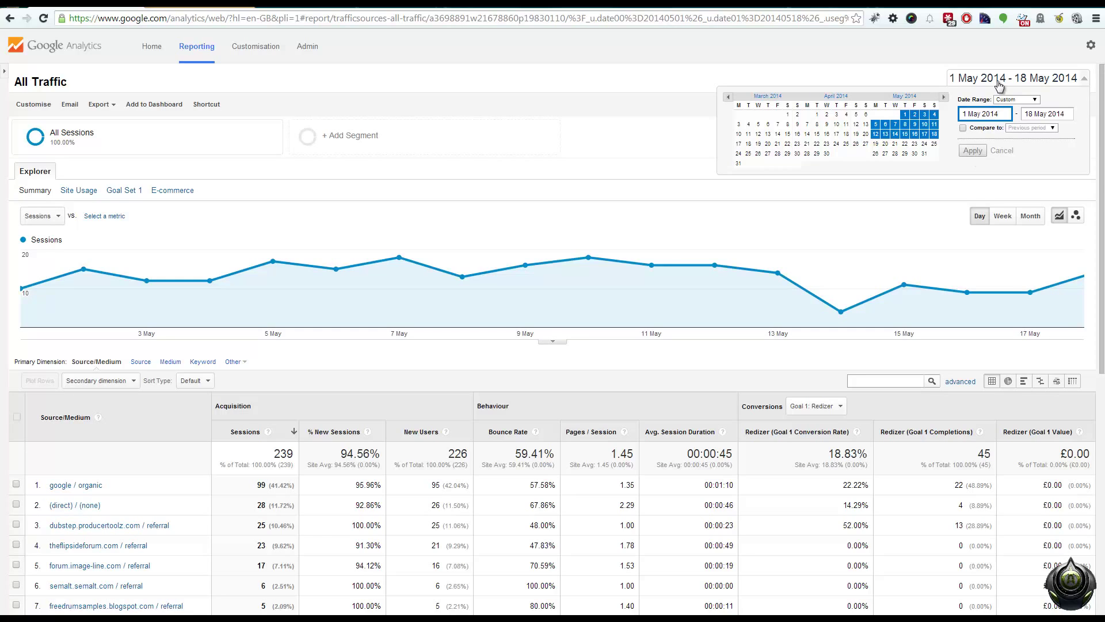
pyautogui.moveTo(987, 82)
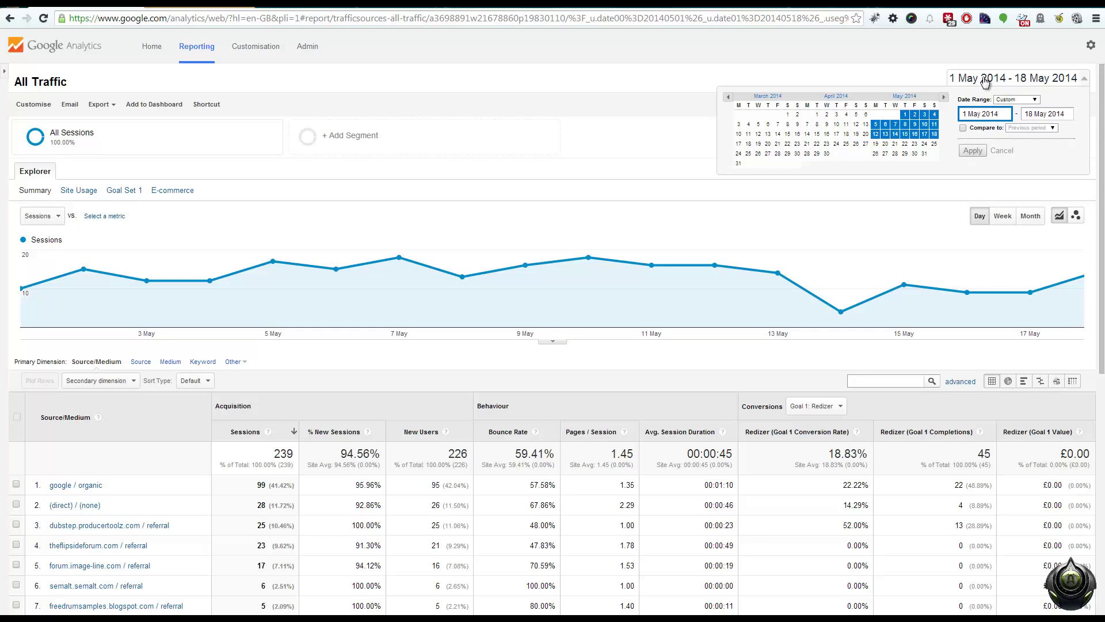
pyautogui.click(101, 103)
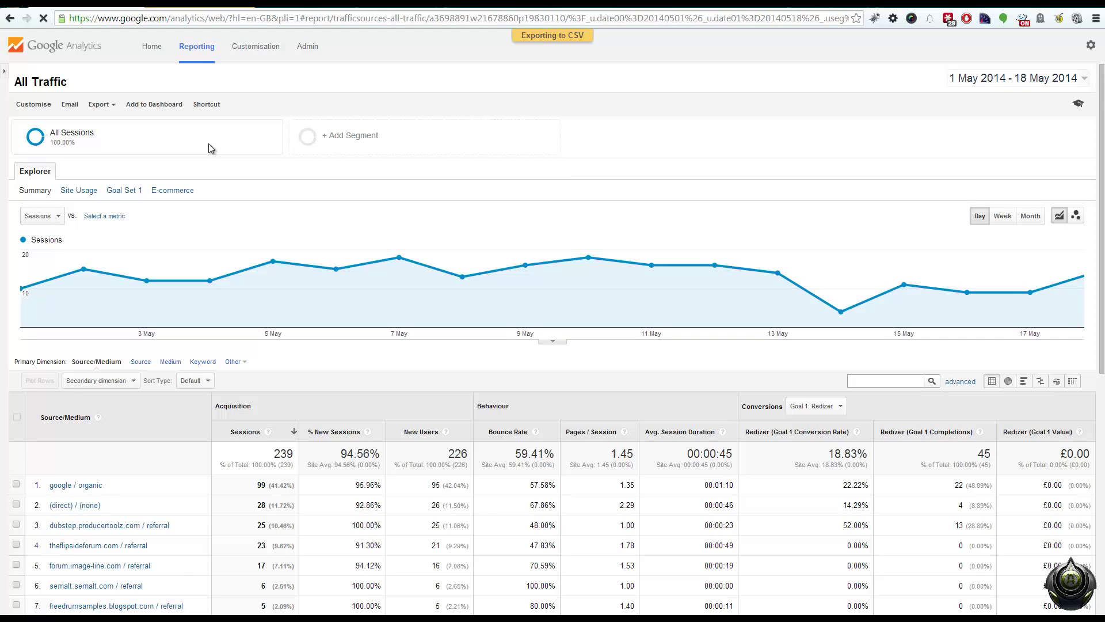
# Switch the report to 19–31 May 2014 and export it as a second CSV
pyautogui.click(1012, 77)
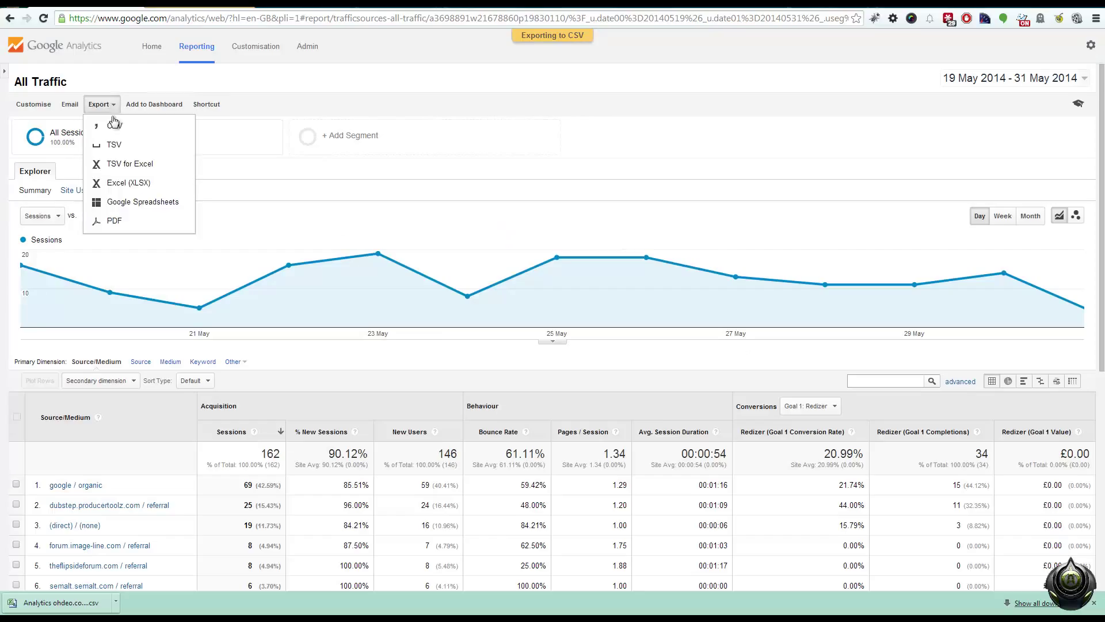
pyautogui.click(113, 125)
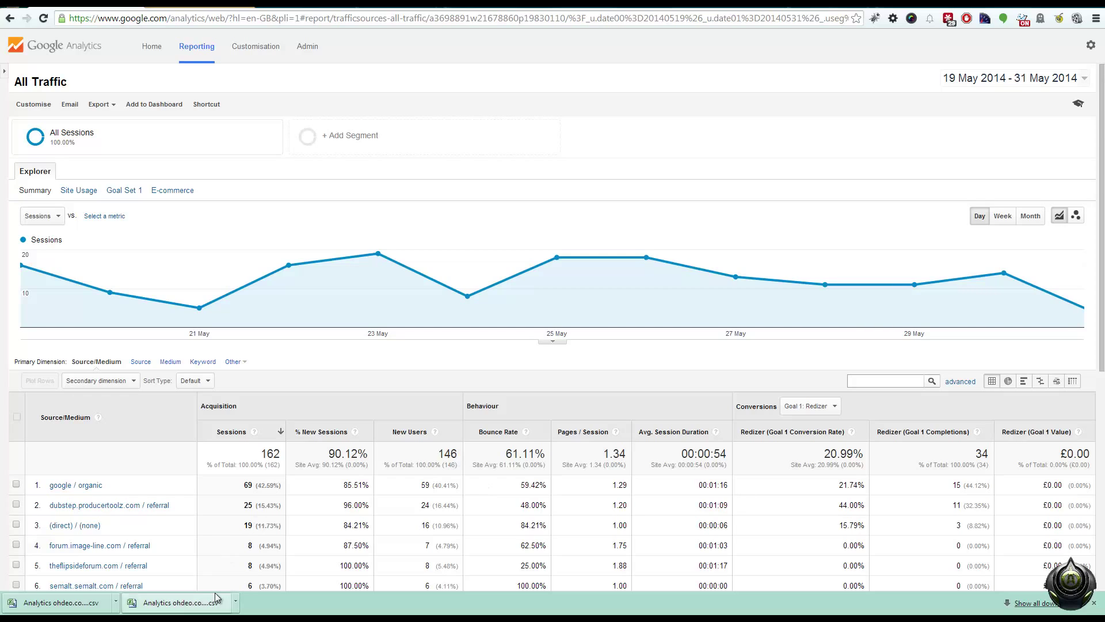
pyautogui.moveTo(287, 265)
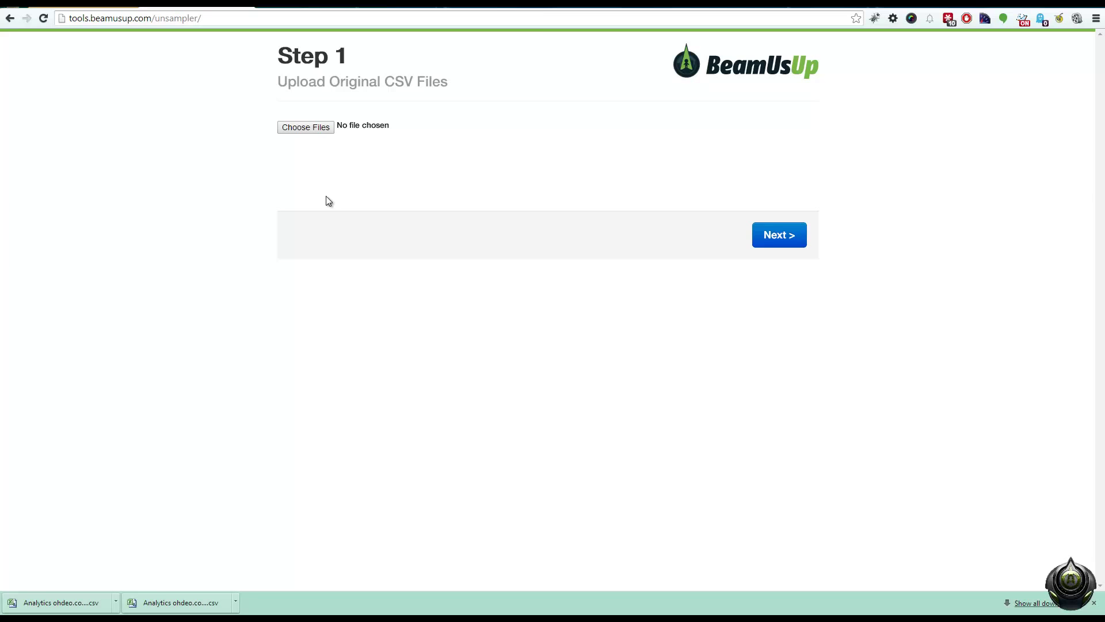
# Upload both Analytics CSVs with normal record matching and download the aggregated unsampled file
pyautogui.click(305, 126)
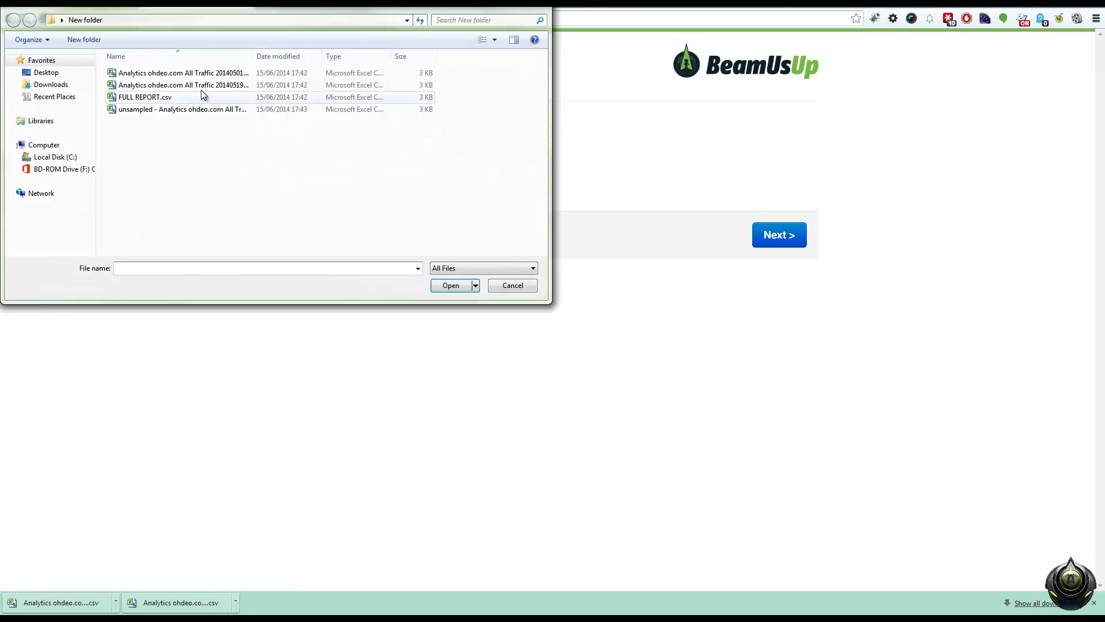
pyautogui.click(182, 84)
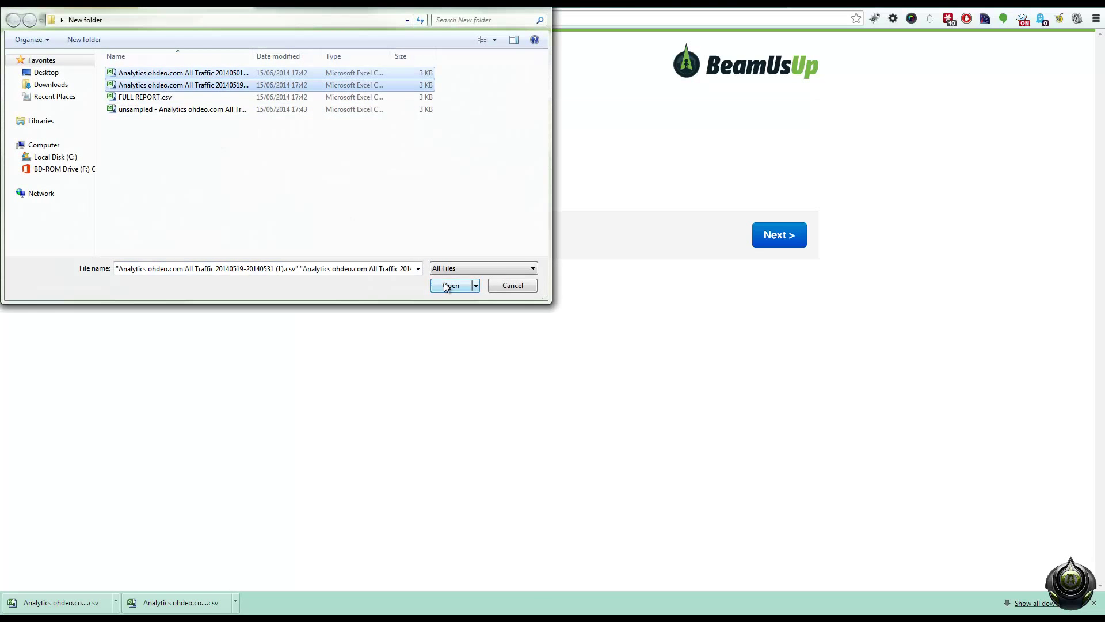
pyautogui.click(450, 285)
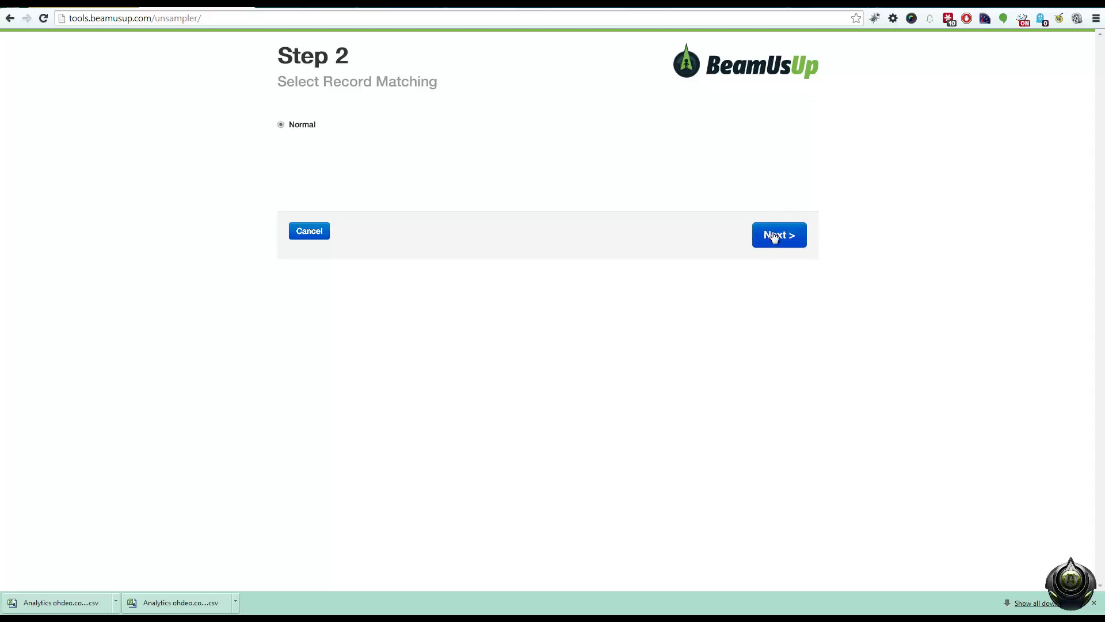
pyautogui.click(778, 235)
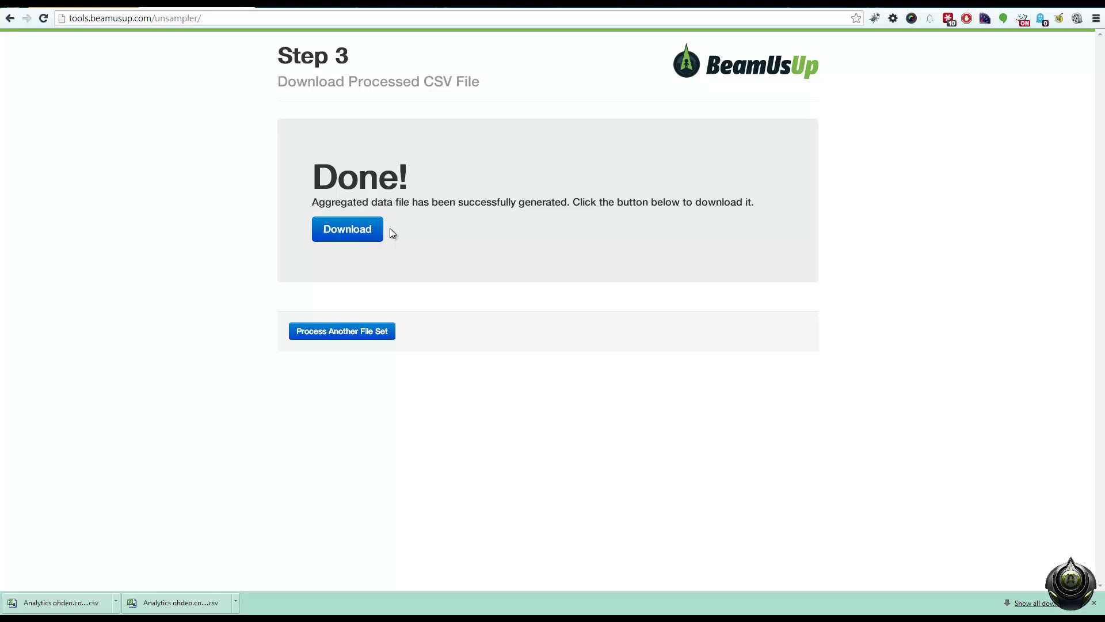
pyautogui.click(347, 229)
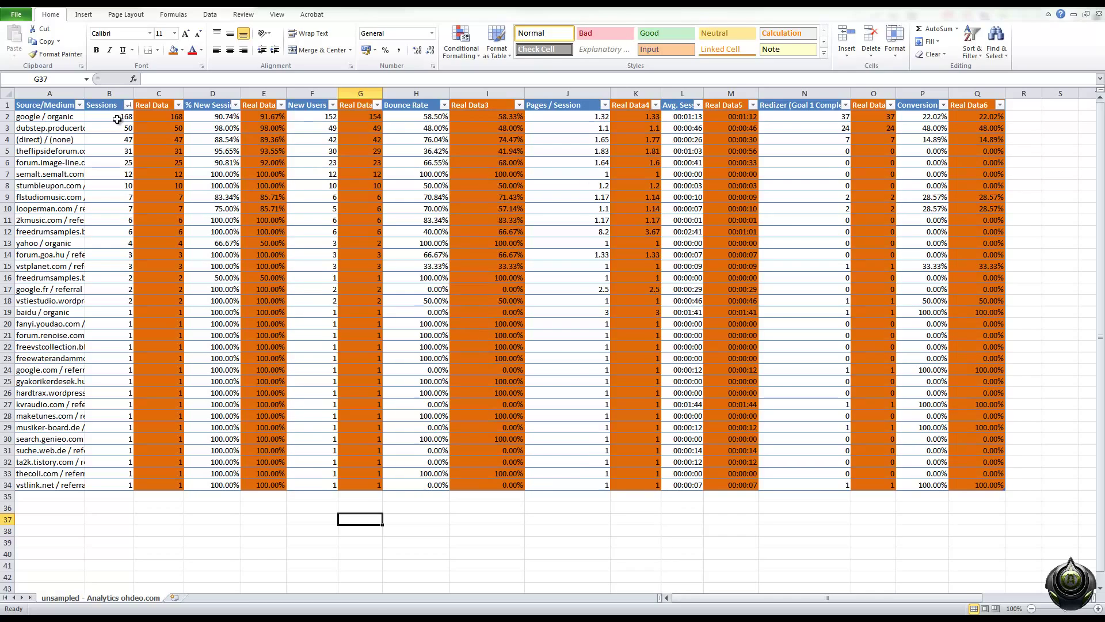
pyautogui.moveTo(172, 205)
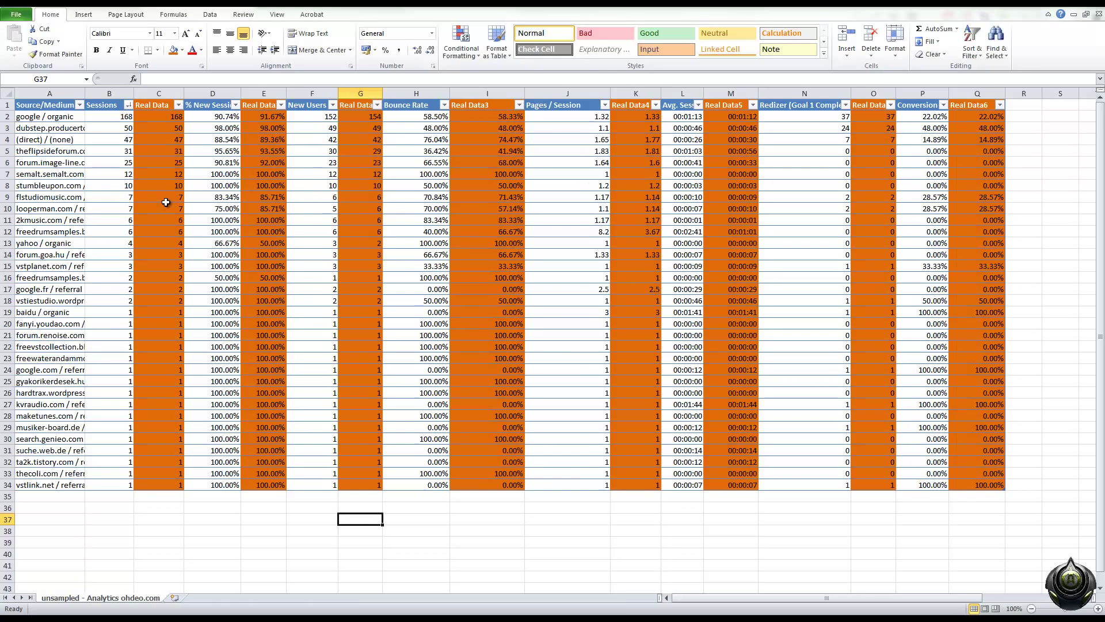
pyautogui.click(50, 116)
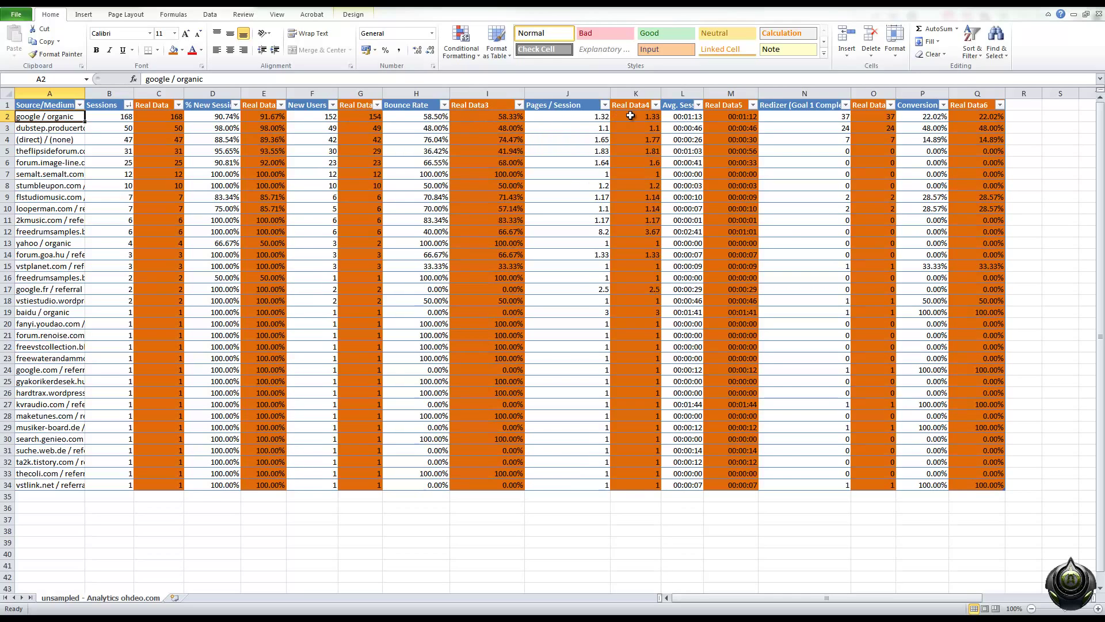
pyautogui.moveTo(839, 119)
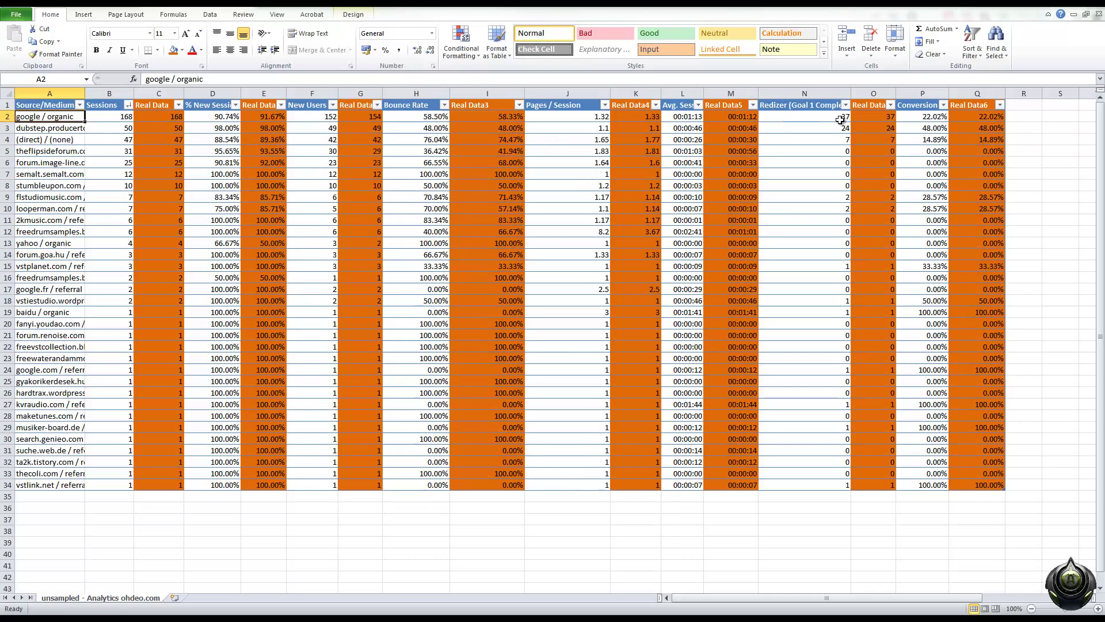